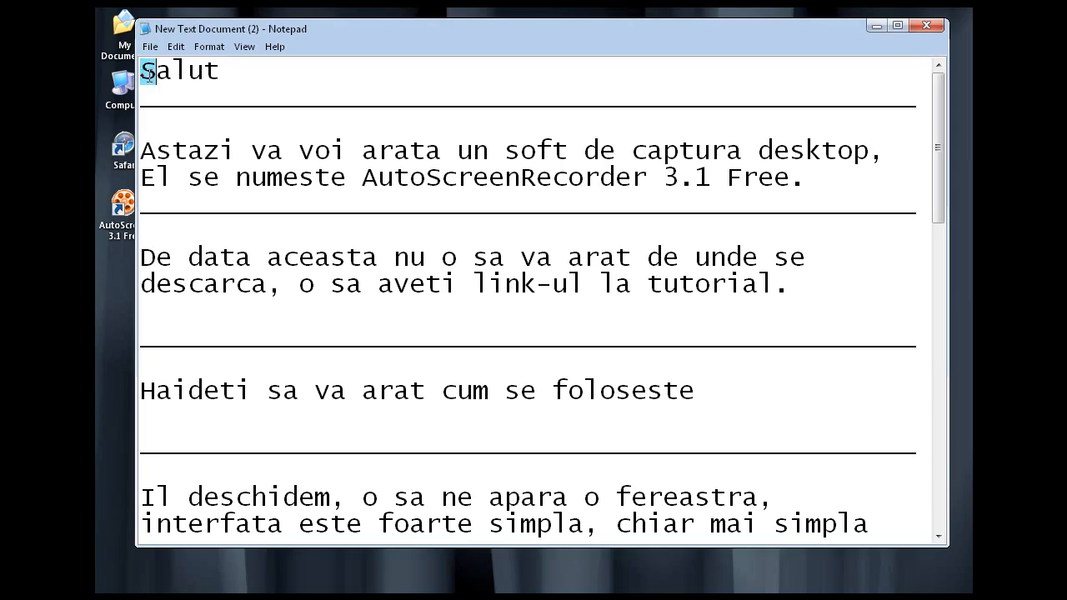
Step: Mark the current script line in Notepad, then launch AutoScreenRecorder 3.1 Free from the desktop
drag(142, 150, 741, 204)
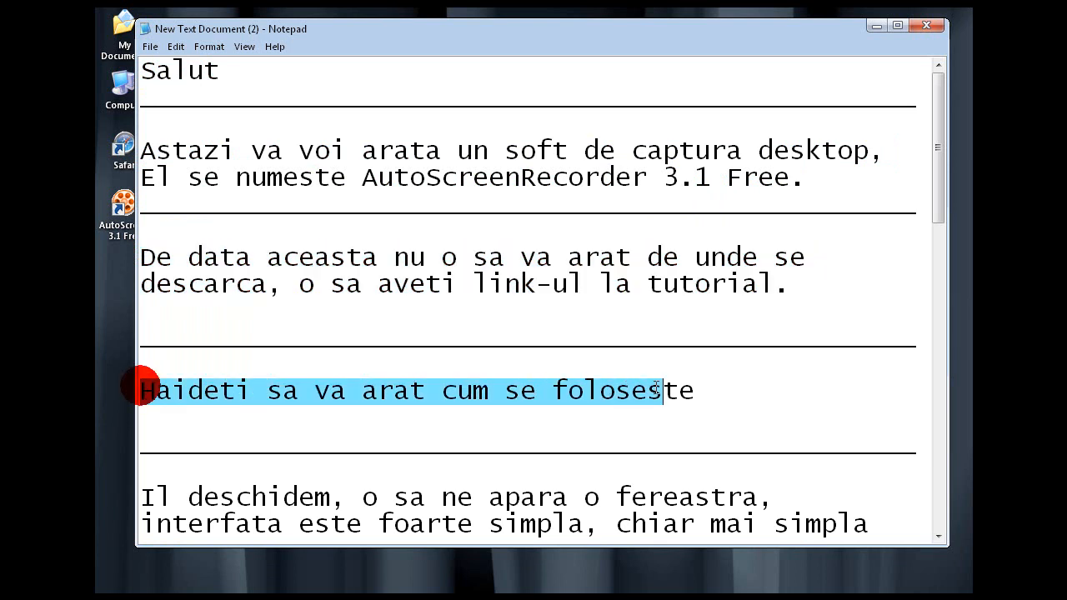
scroll(down, 3)
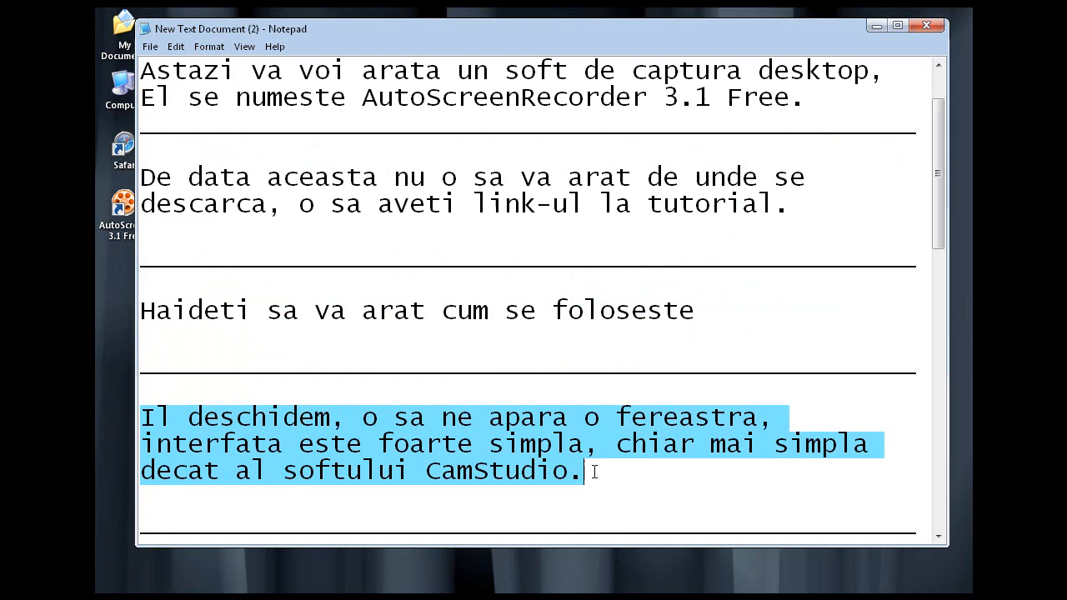
scroll(down, 3)
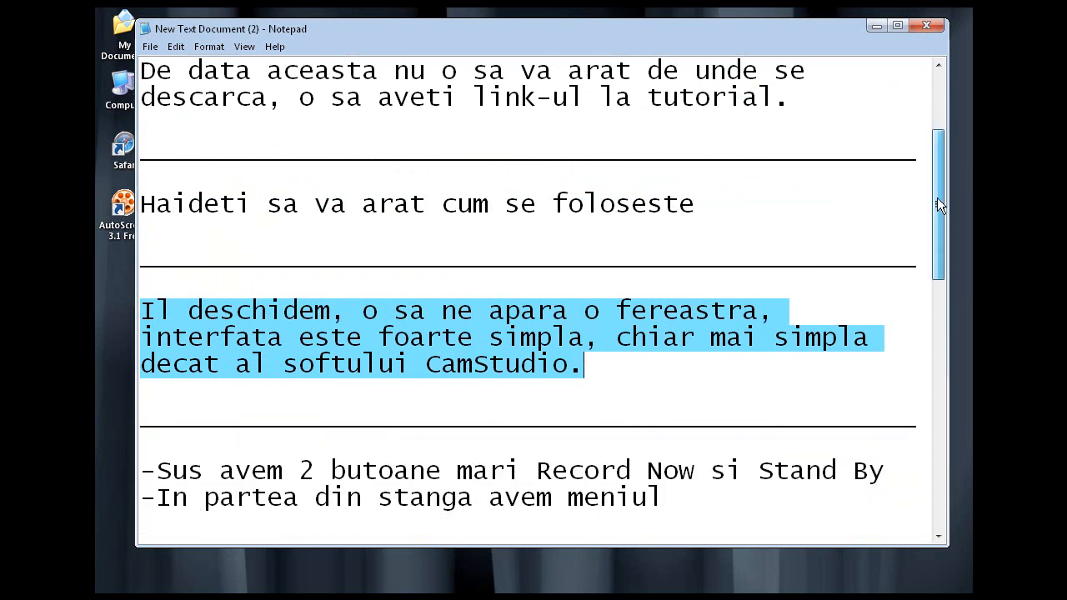
scroll(down, 3)
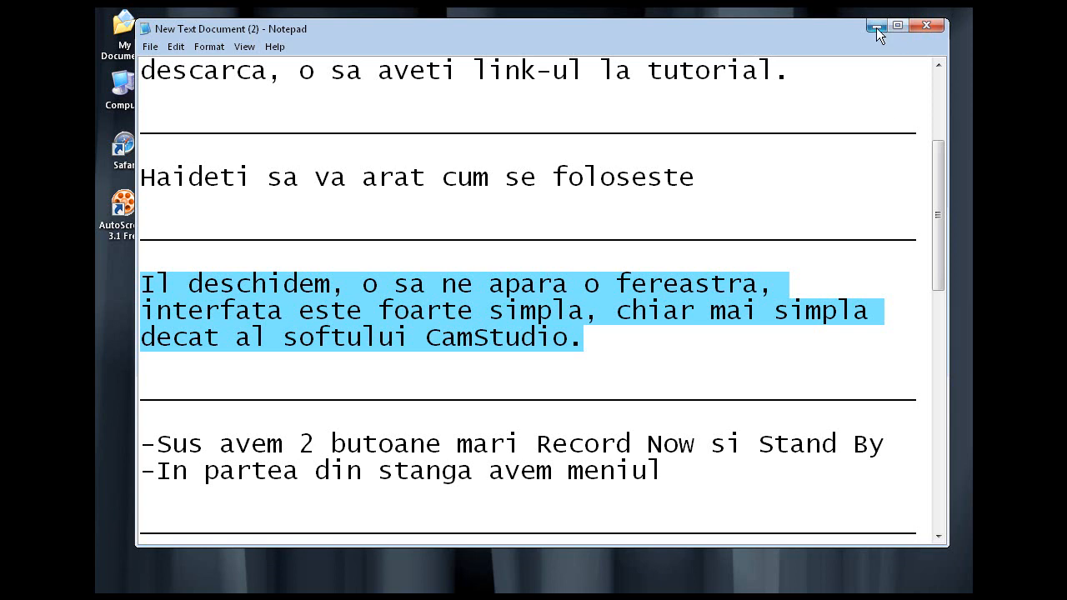
click(874, 25)
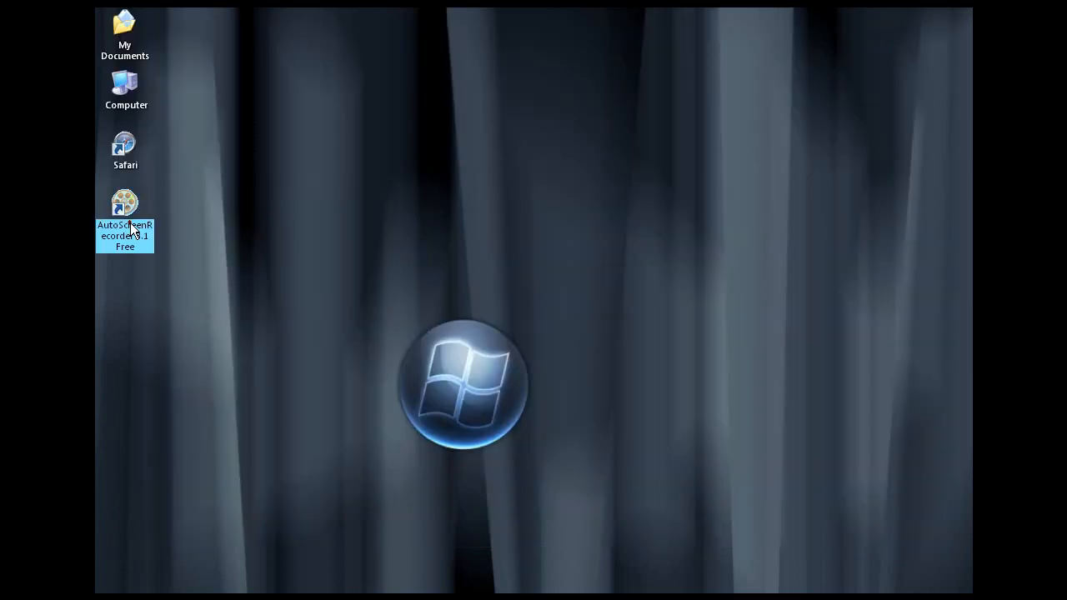
double_click(125, 204)
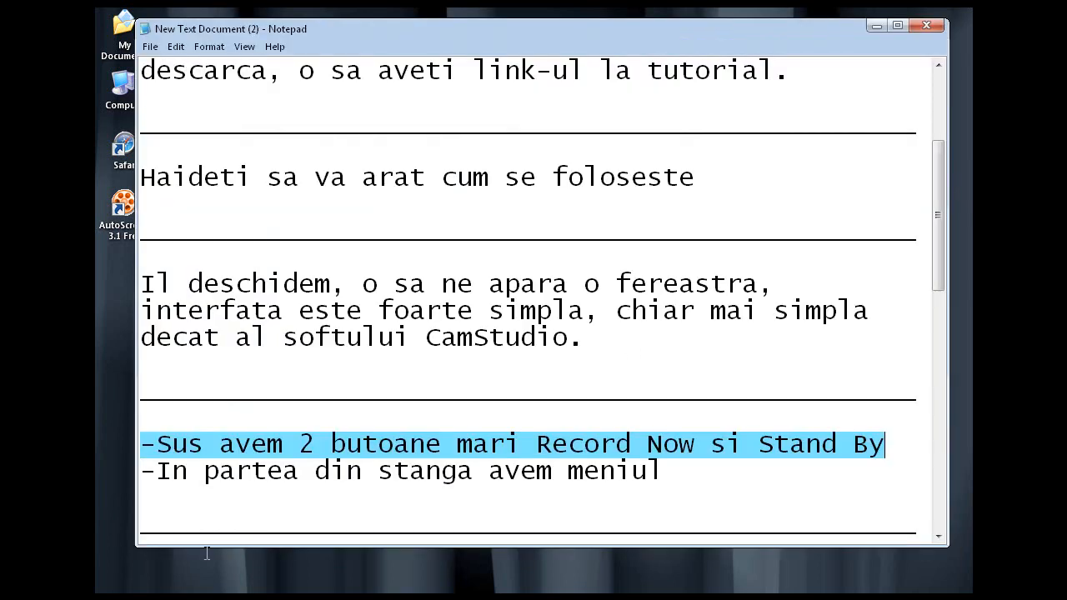
mouse_move(129, 507)
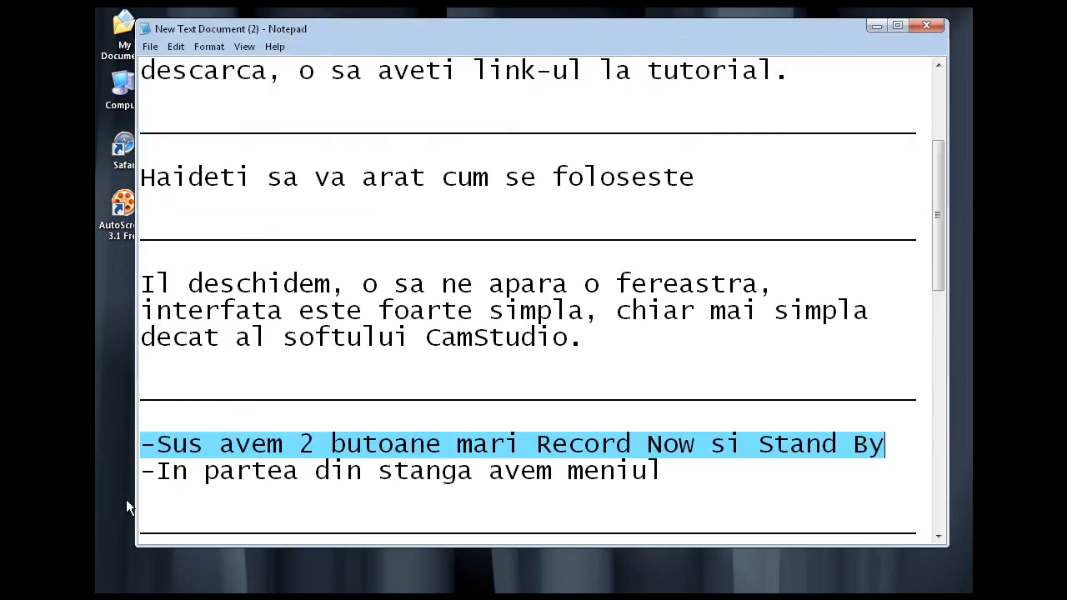
Step: Show the recorder's From page with hotkeys and capture area, then return to the script
click(663, 472)
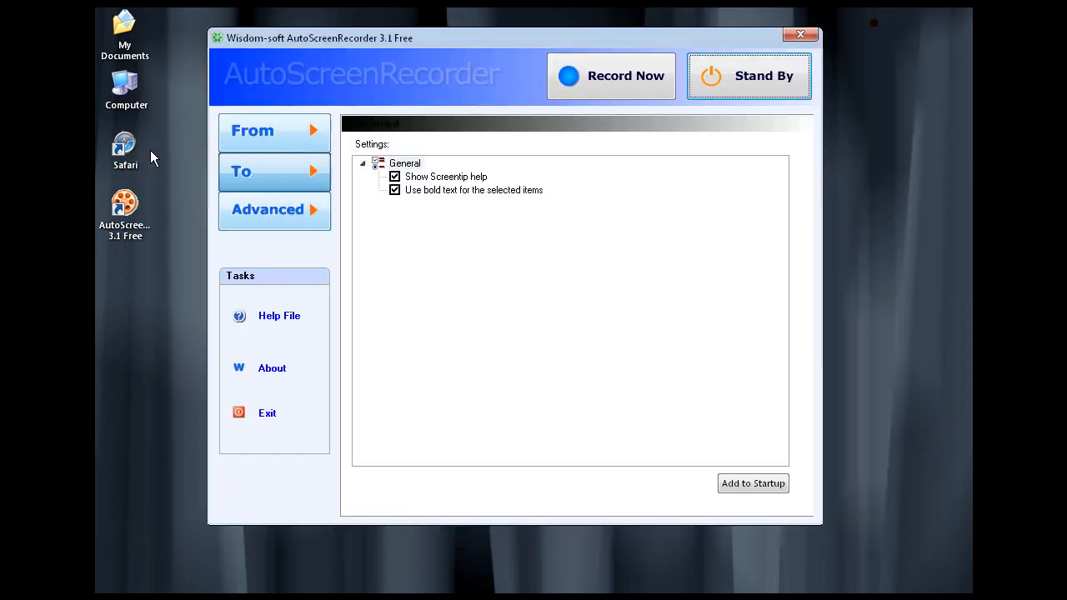
click(269, 209)
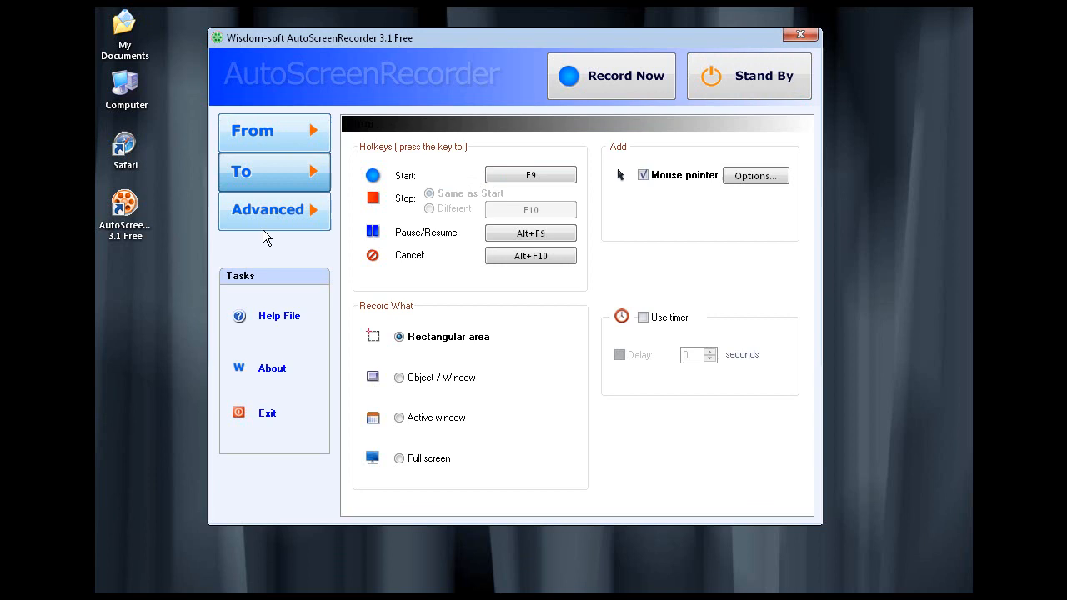
click(269, 209)
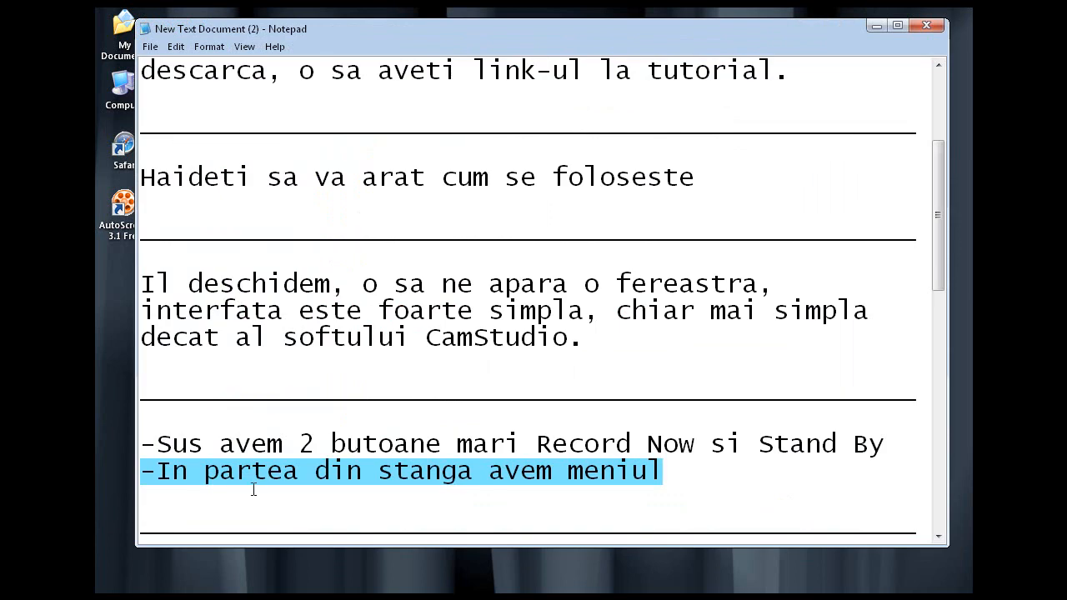
Step: Highlight the script sentence about F9 starting and F10 stopping the recording
scroll(down, 3)
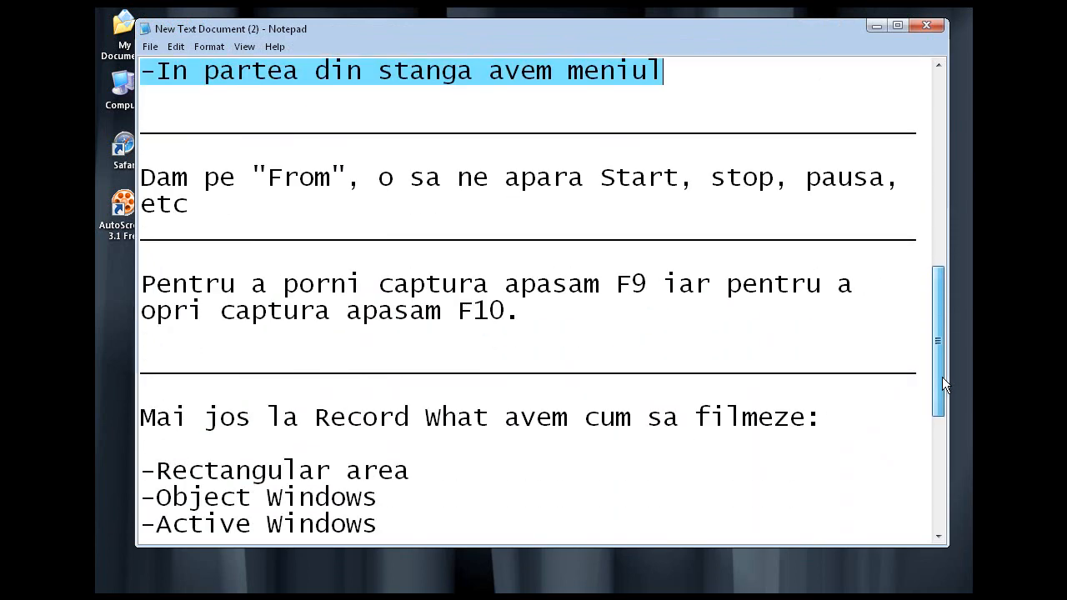
double_click(165, 177)
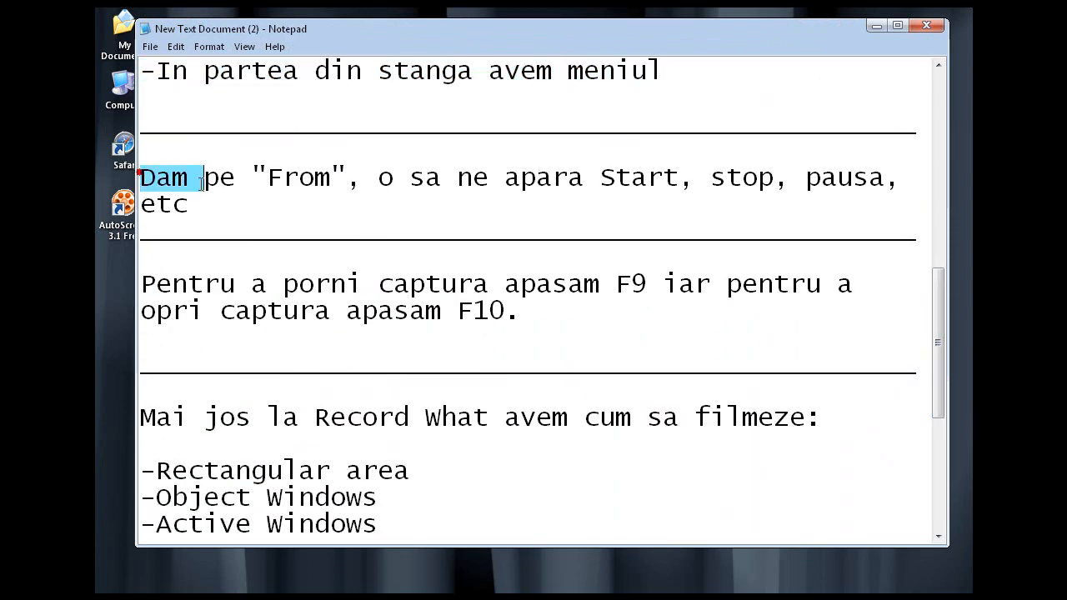
drag(205, 177, 188, 204)
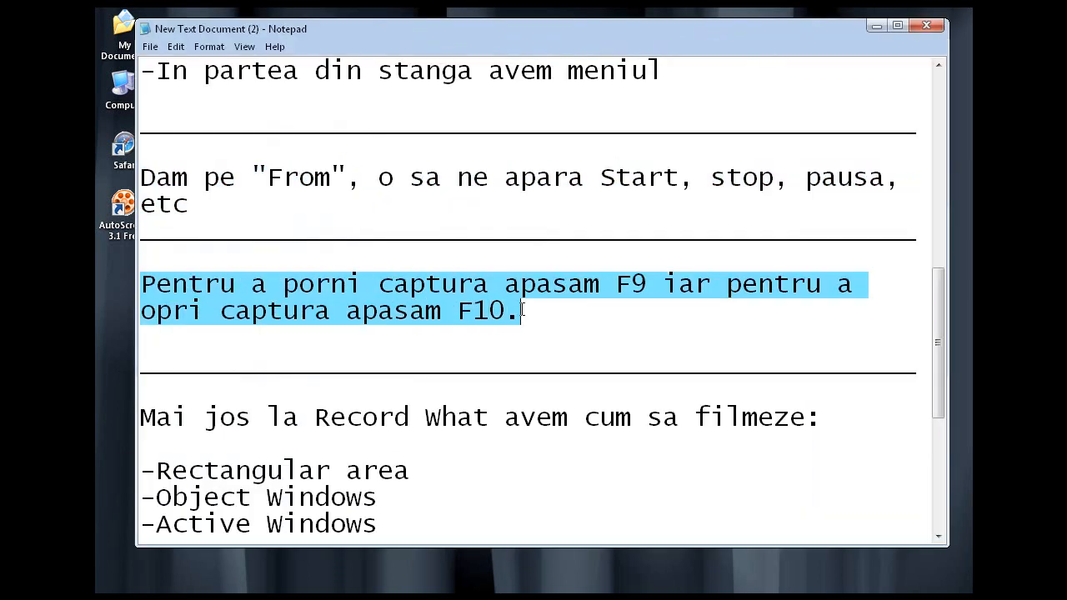
mouse_move(608, 341)
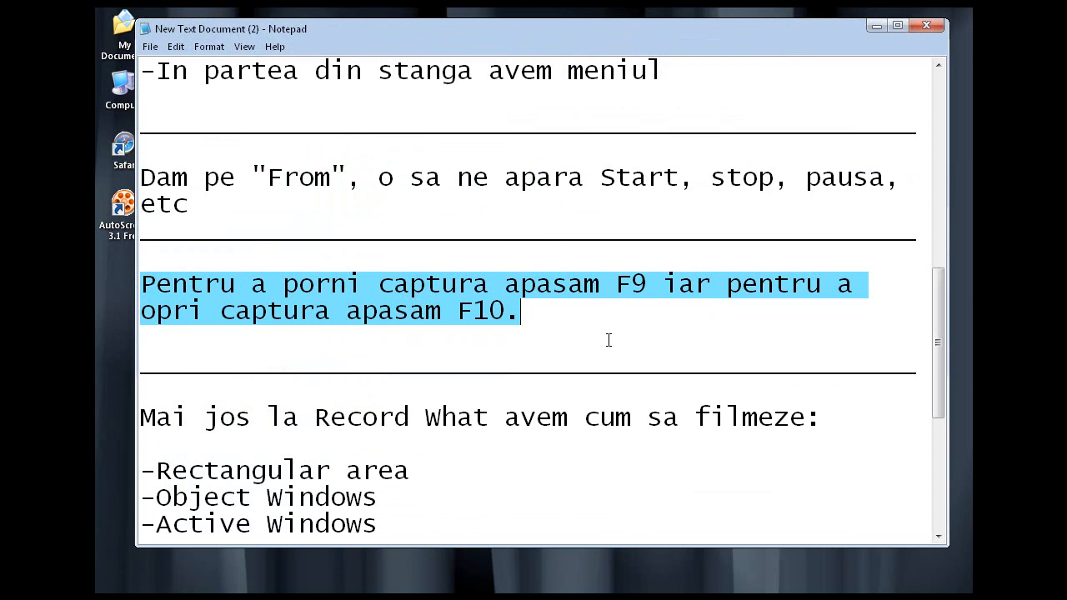
scroll(down, 3)
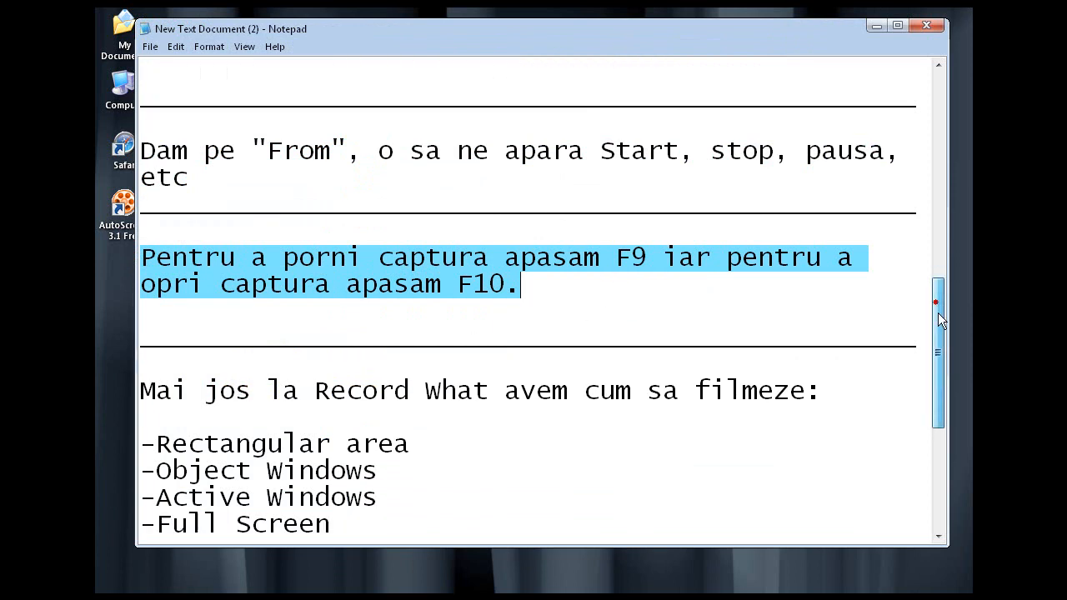
scroll(down, 3)
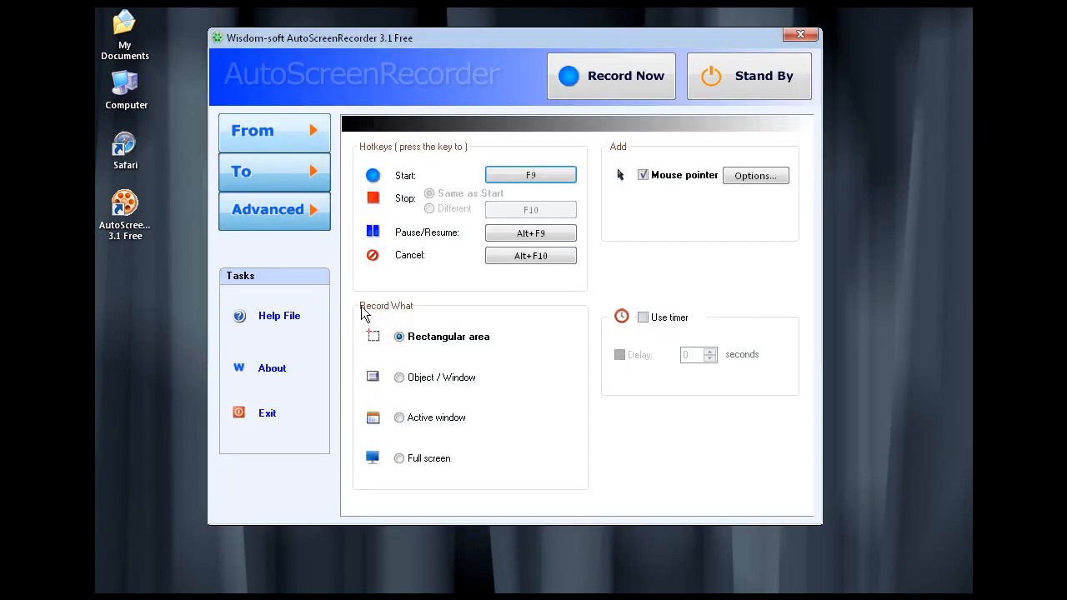
mouse_move(409, 344)
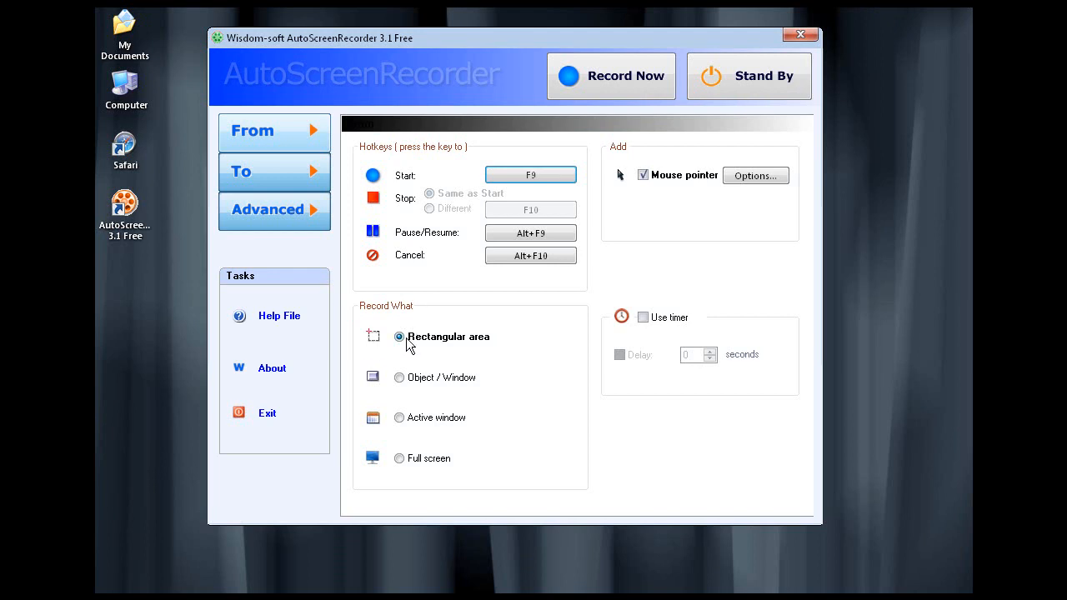
Step: Choose Rectangular area capture and review the mouse-click effect options, accepting them with OK
click(399, 377)
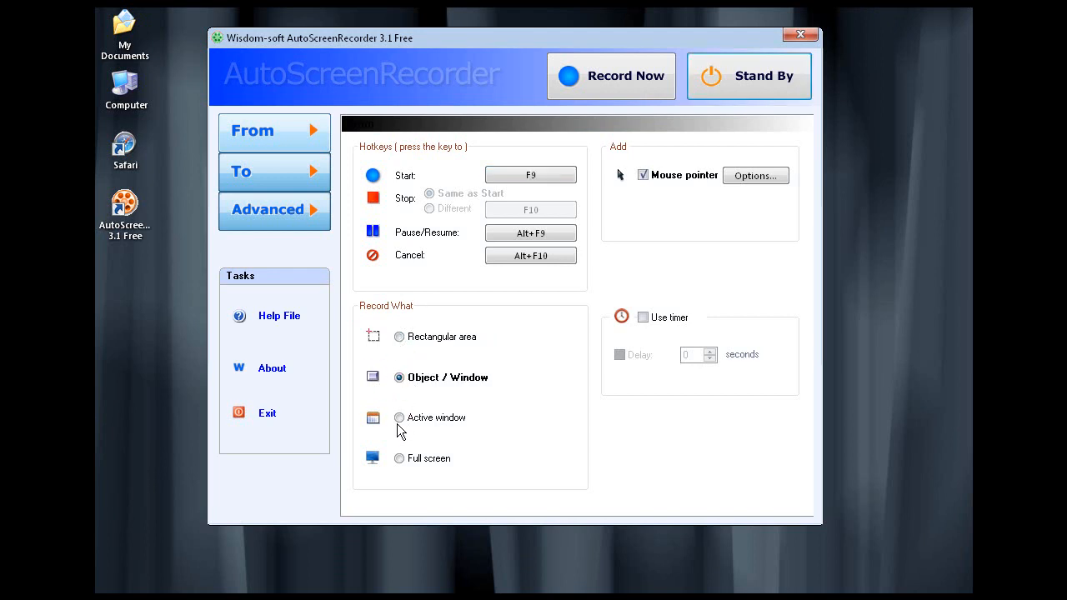
click(400, 336)
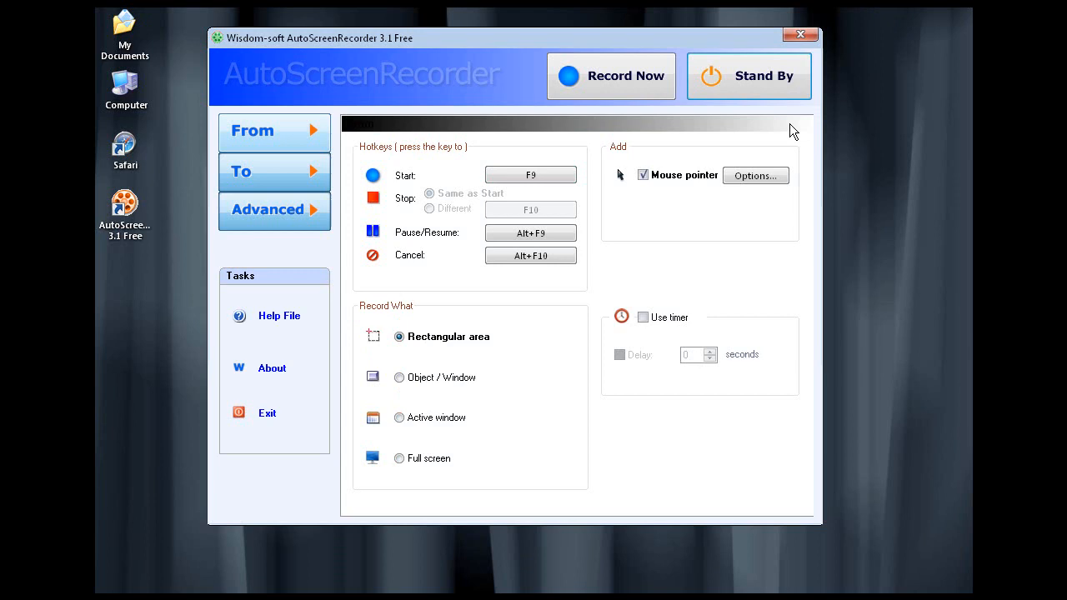
click(754, 175)
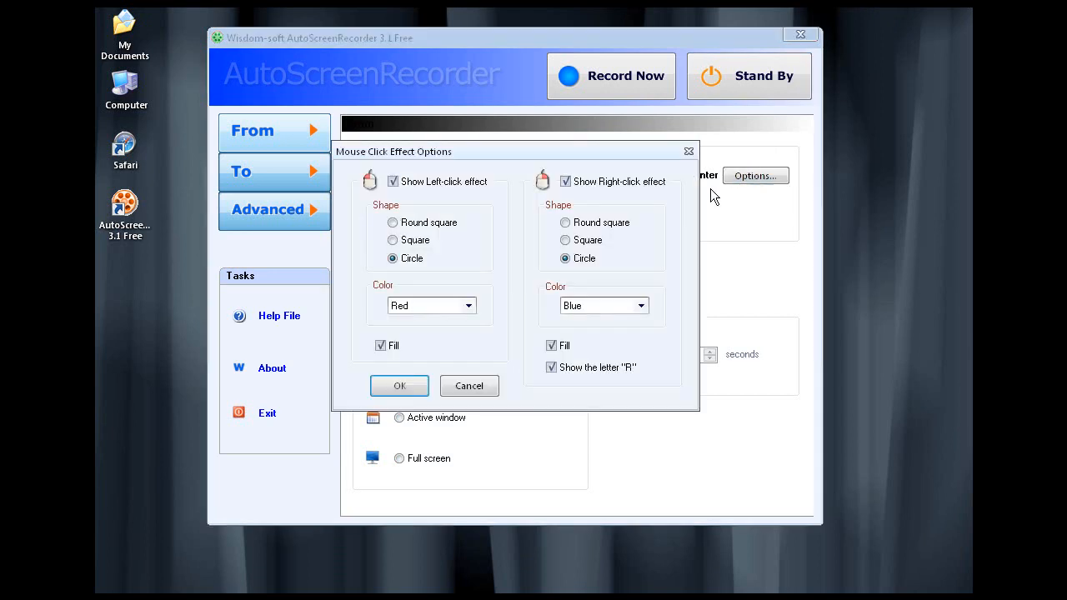
mouse_move(579, 242)
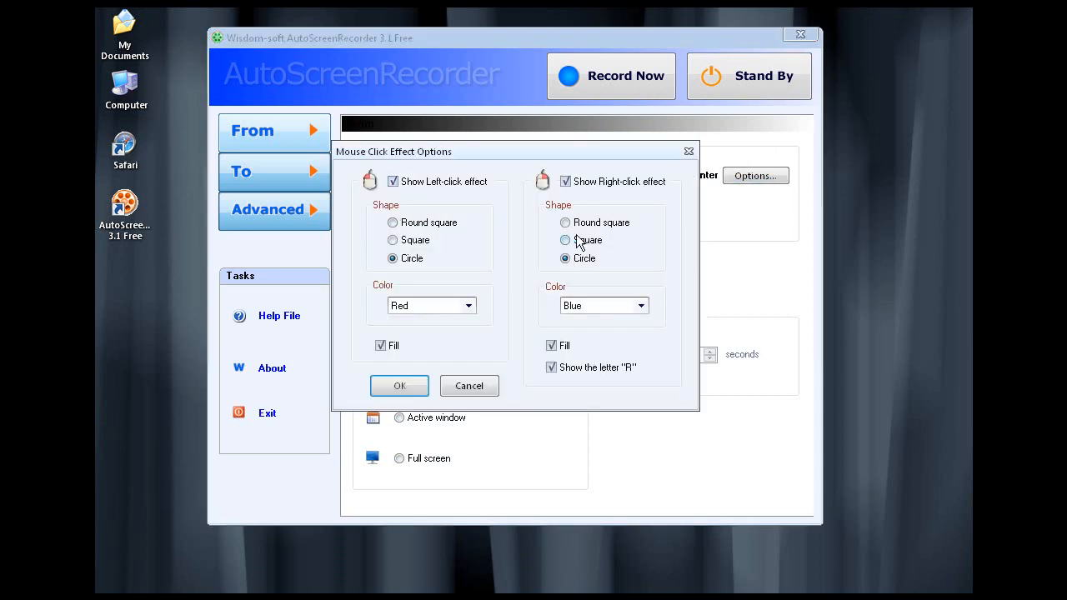
click(399, 385)
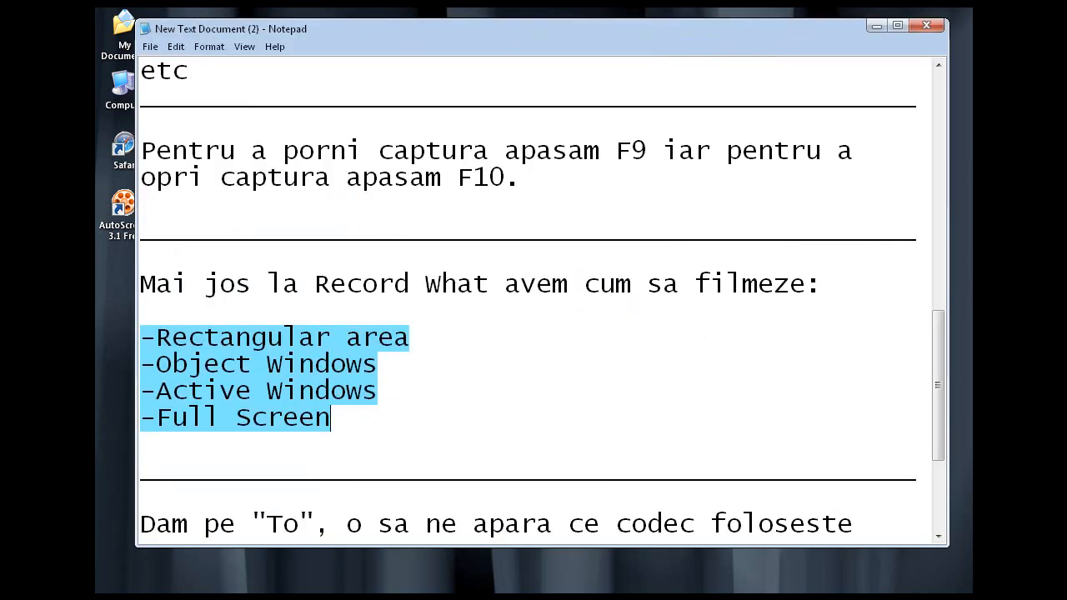
Step: Scroll the script down to the paragraph about the To page, codec and save location
scroll(down, 3)
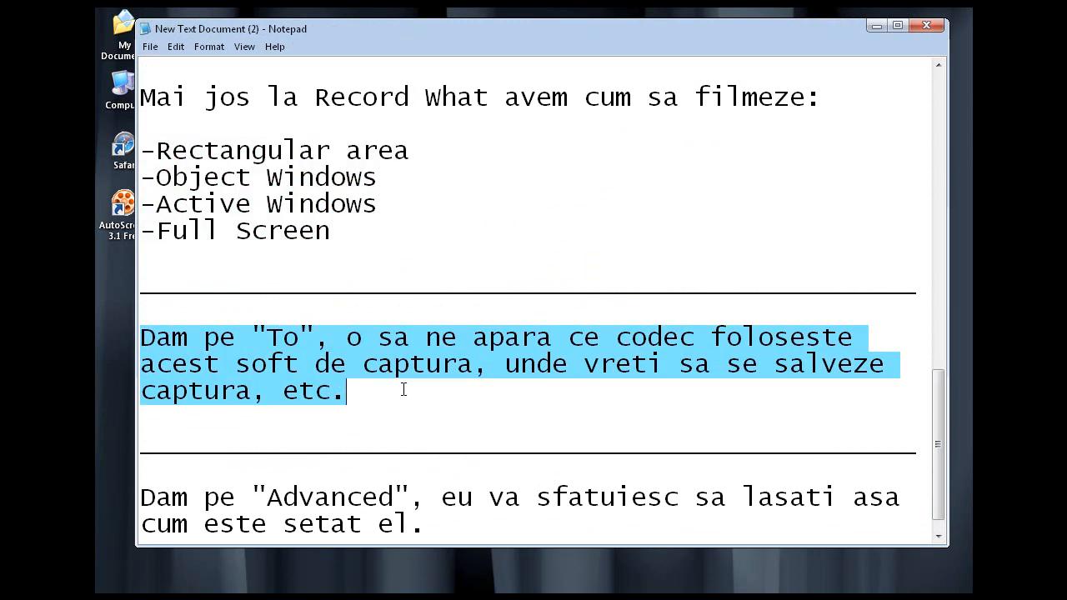
mouse_move(945, 151)
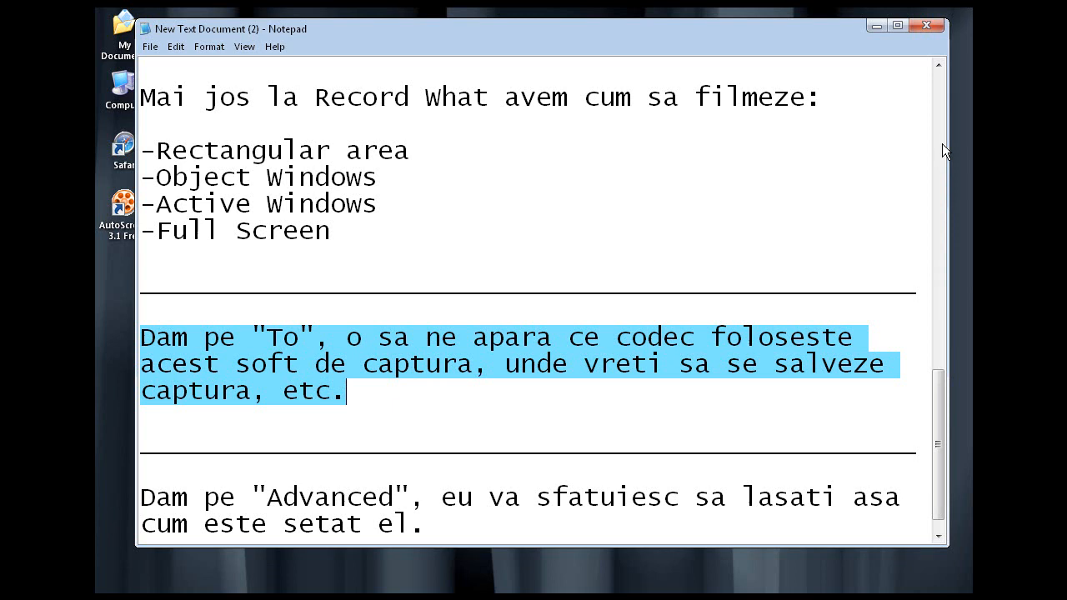
mouse_move(924, 115)
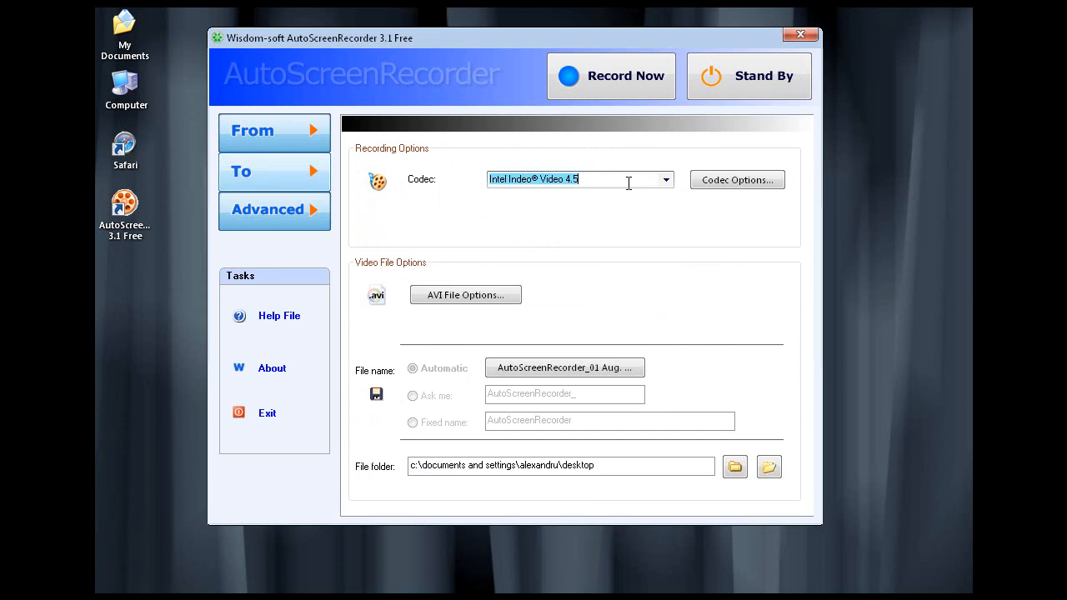
Step: Select Microsoft Video 1 as the recording codec from the Codec list
click(666, 179)
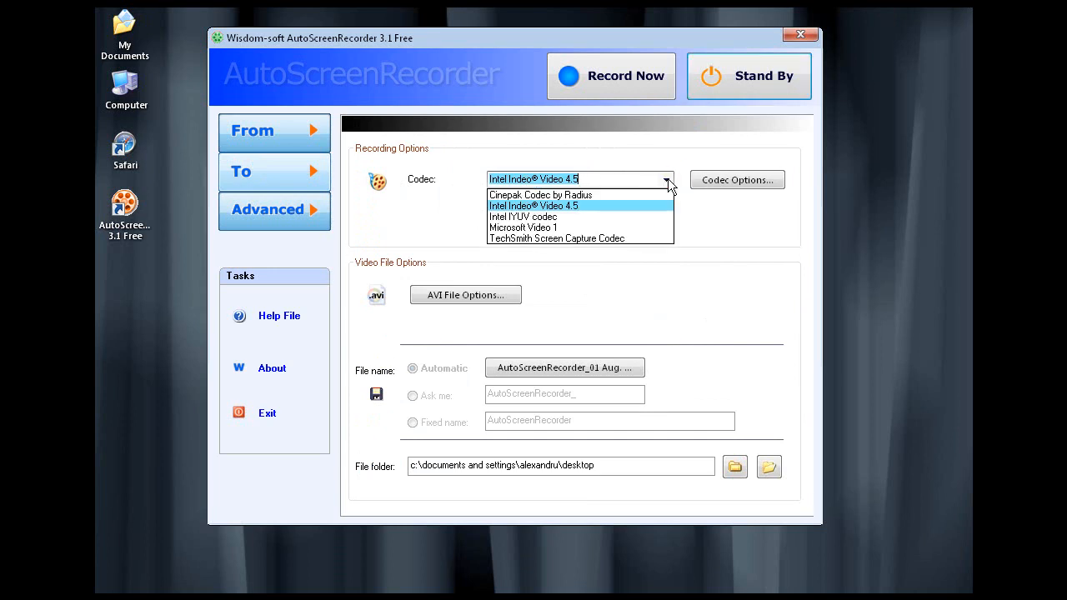
click(524, 227)
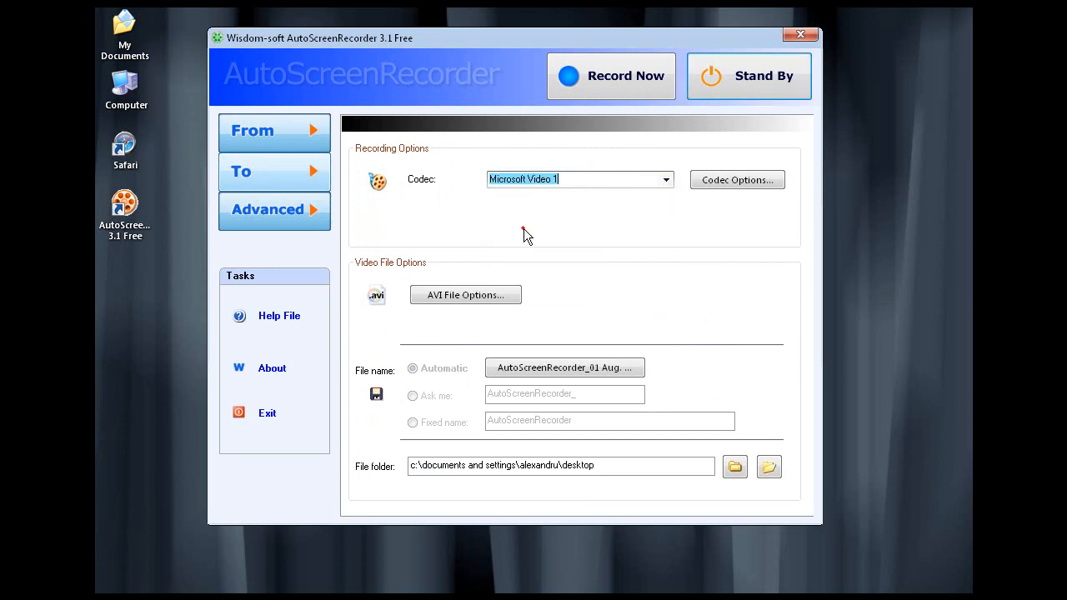
click(666, 180)
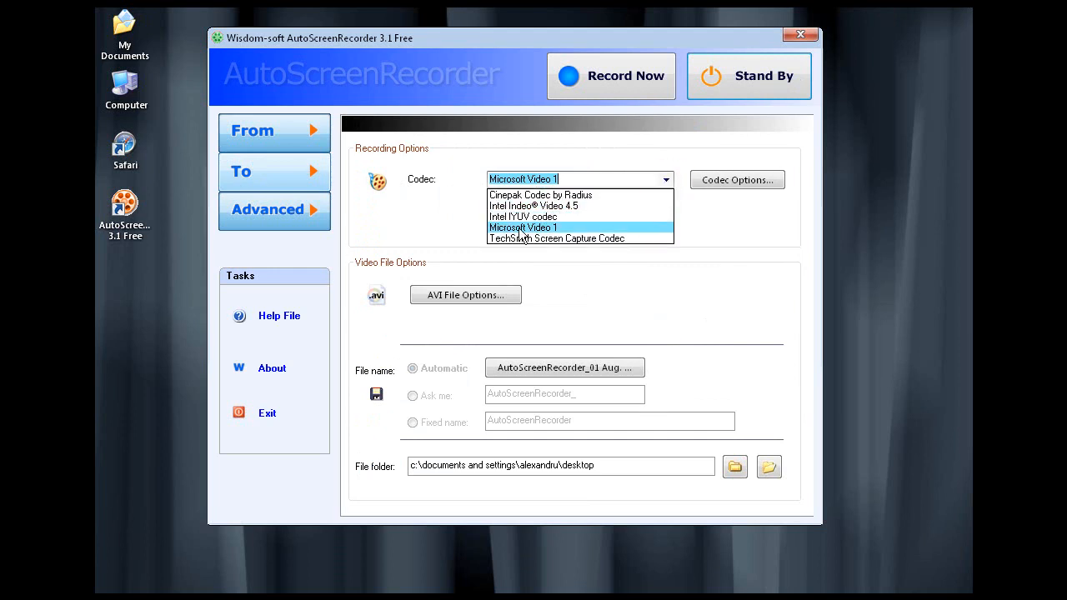
click(523, 227)
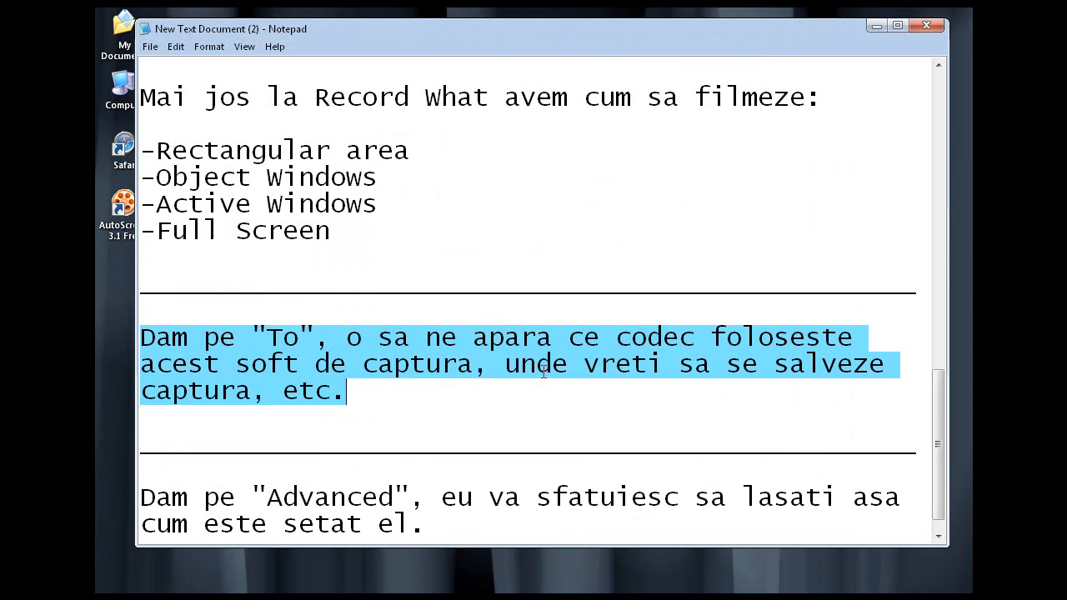
Step: Begin marking the script paragraph advising to leave the Advanced settings unchanged
click(505, 364)
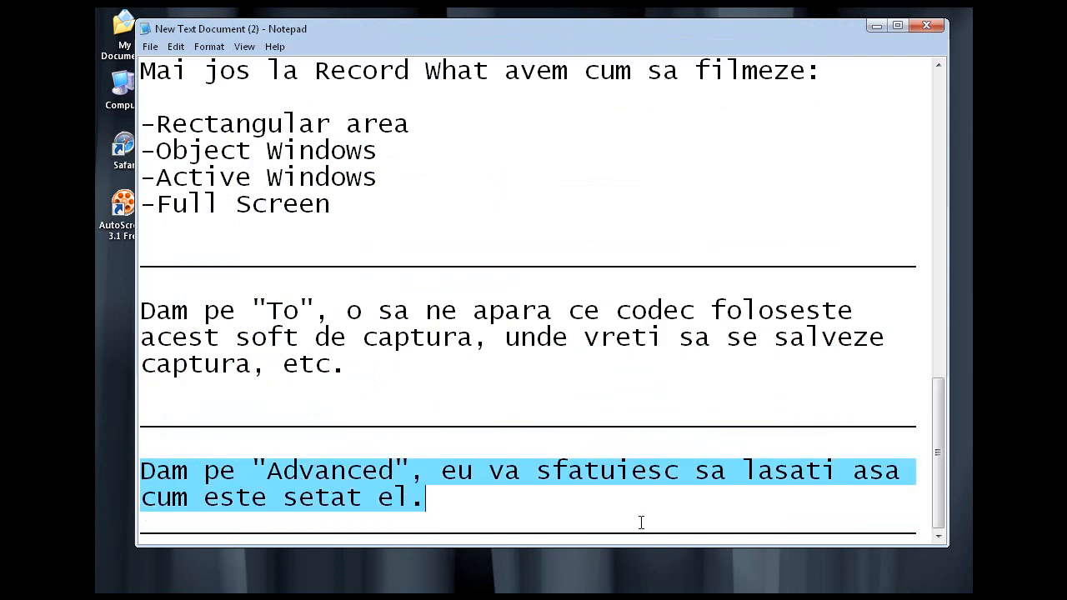
mouse_move(884, 40)
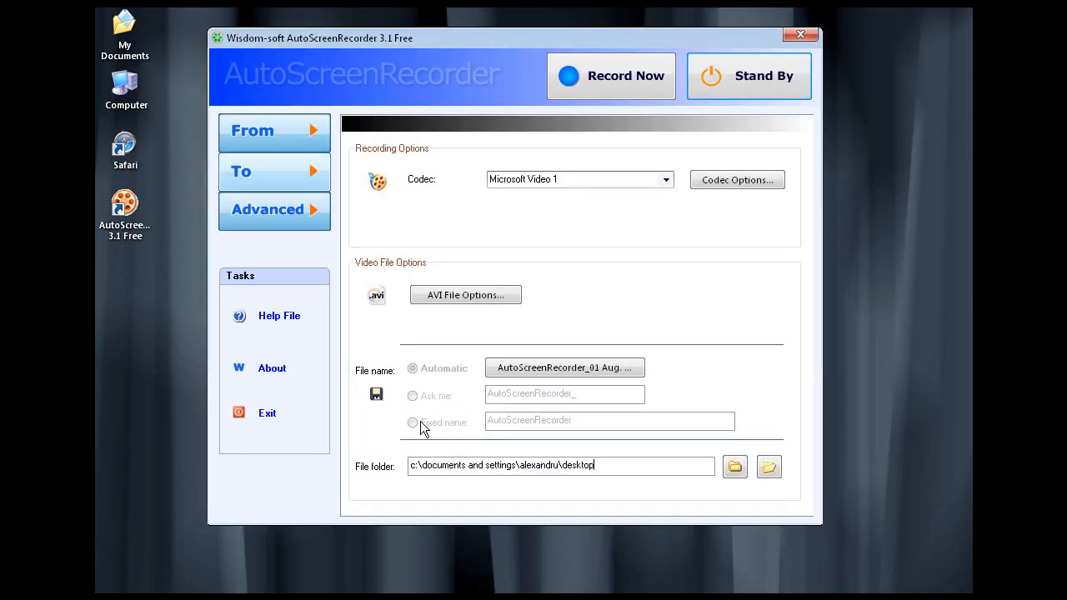
Step: View the Advanced settings page, then put the recorder on Stand By to hide it
click(268, 209)
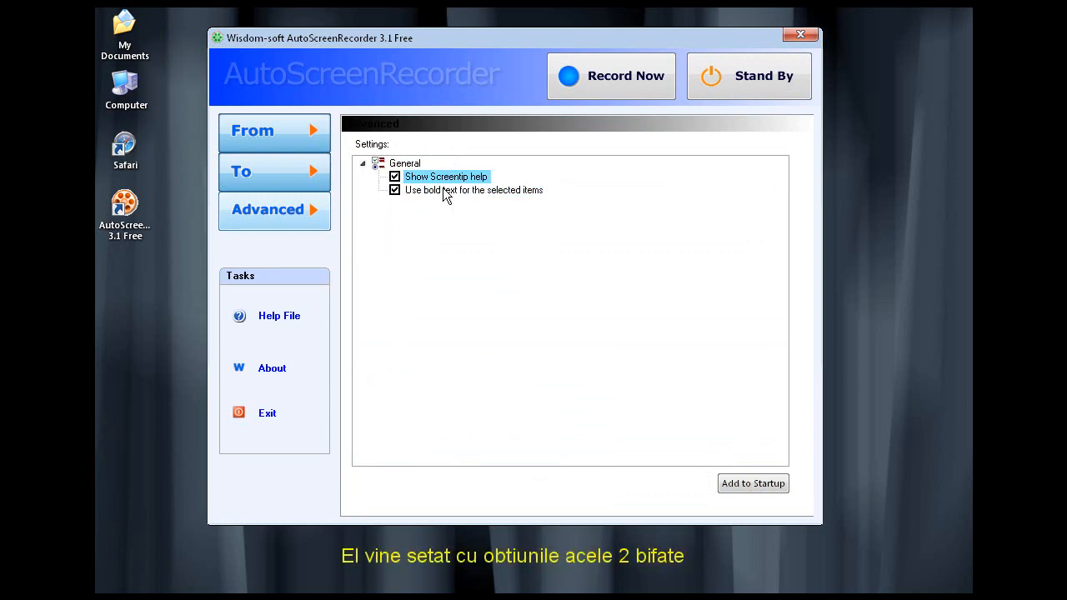
mouse_move(768, 76)
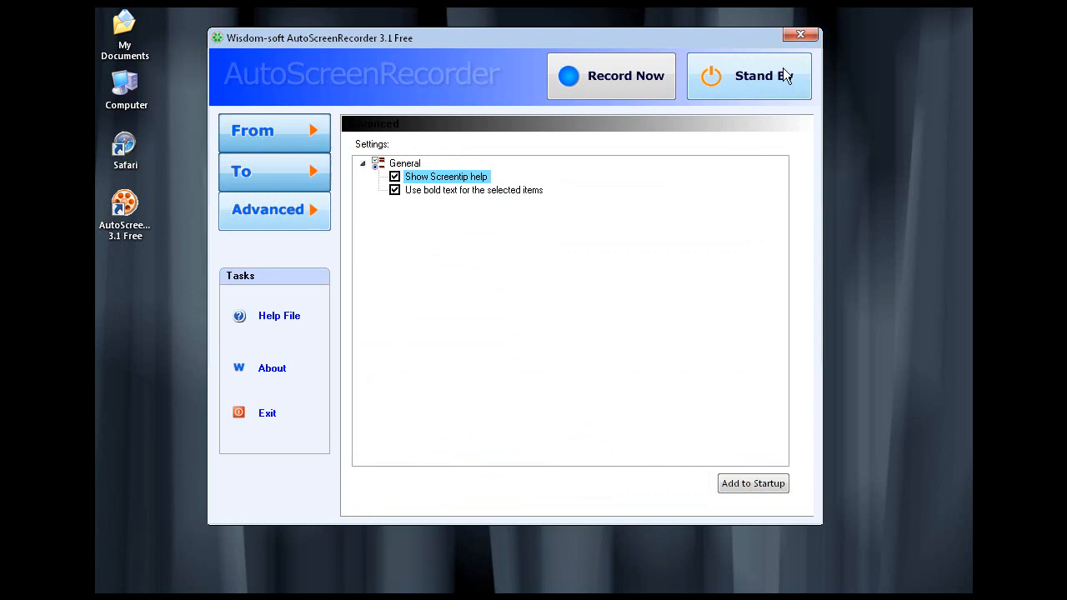
click(800, 35)
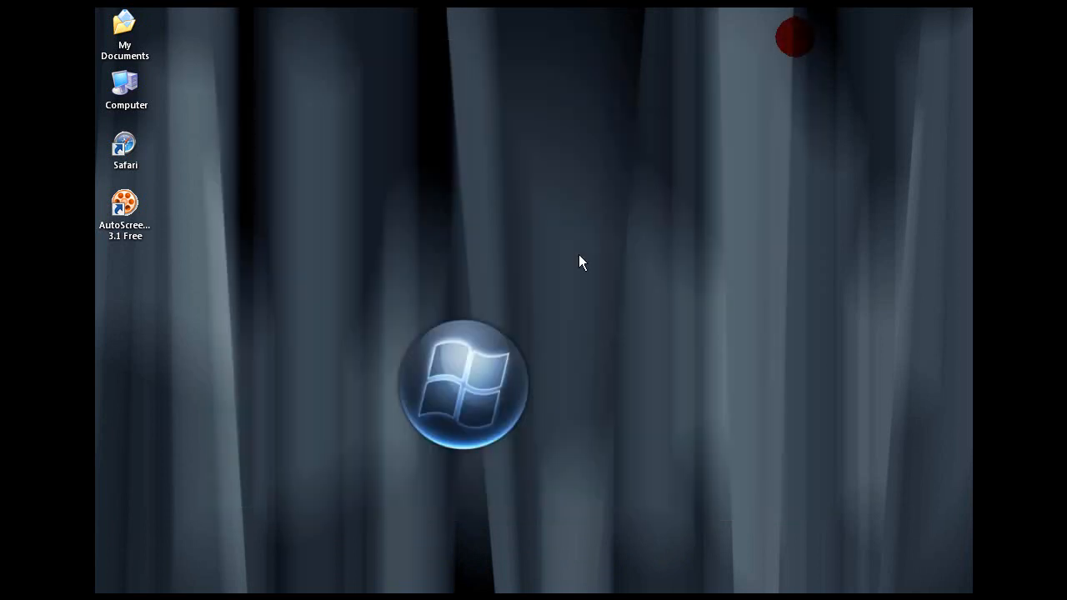